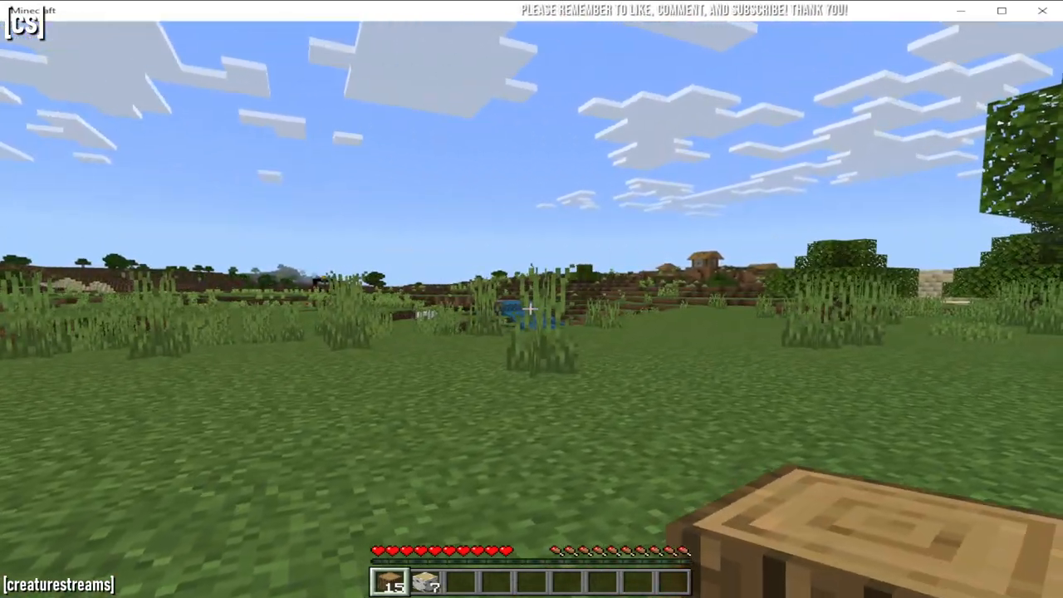
{"action": "mouse_move", "coordinate": [532, 298]}
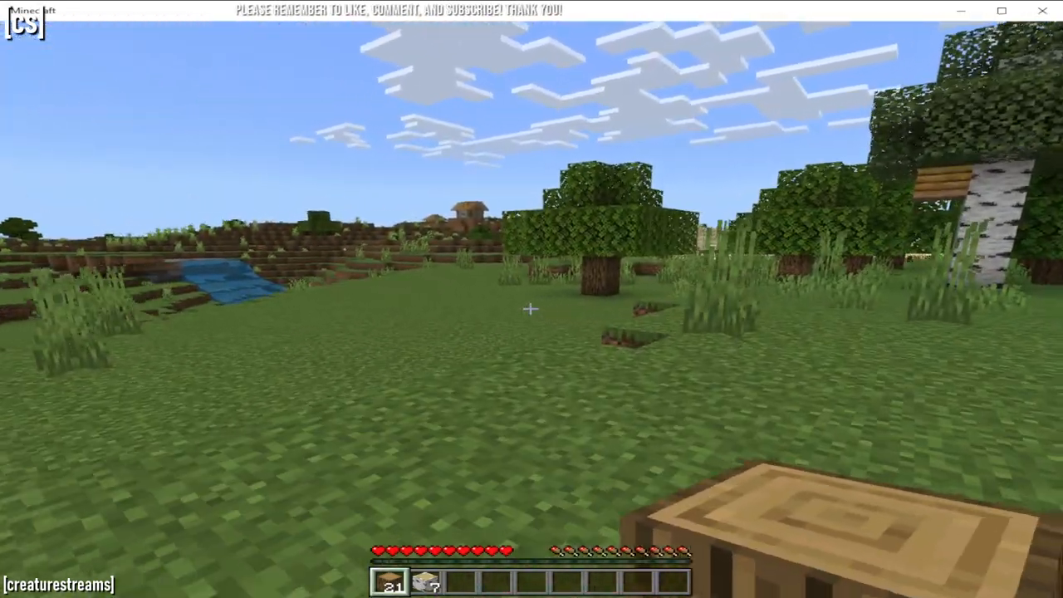
- Gather 21 oak logs from nearby trees and put logs in the inventory crafting grid
{"action": "key", "text": "w"}
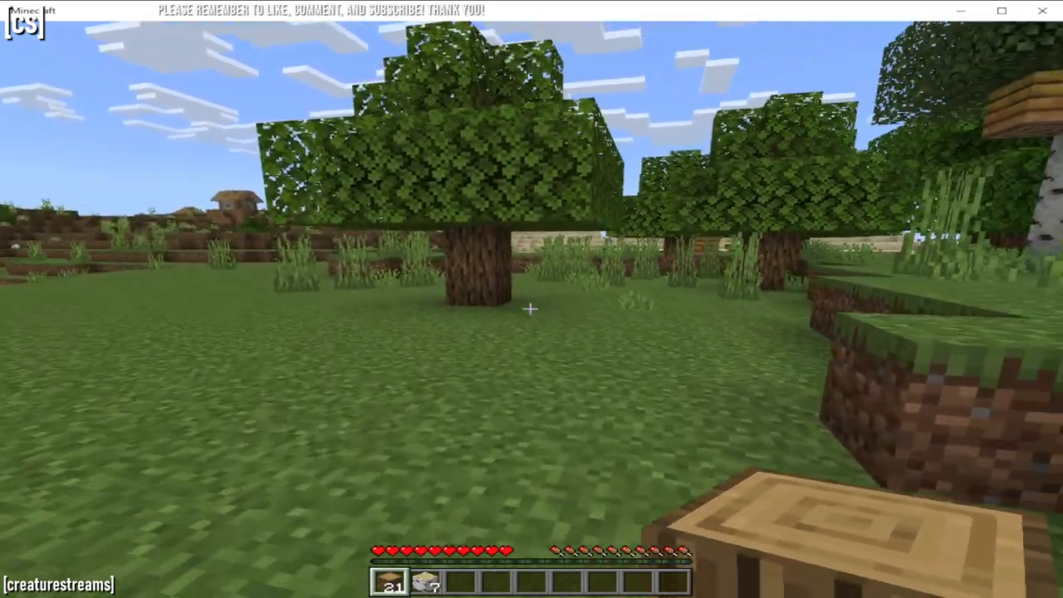
{"action": "mouse_move", "coordinate": [531, 299]}
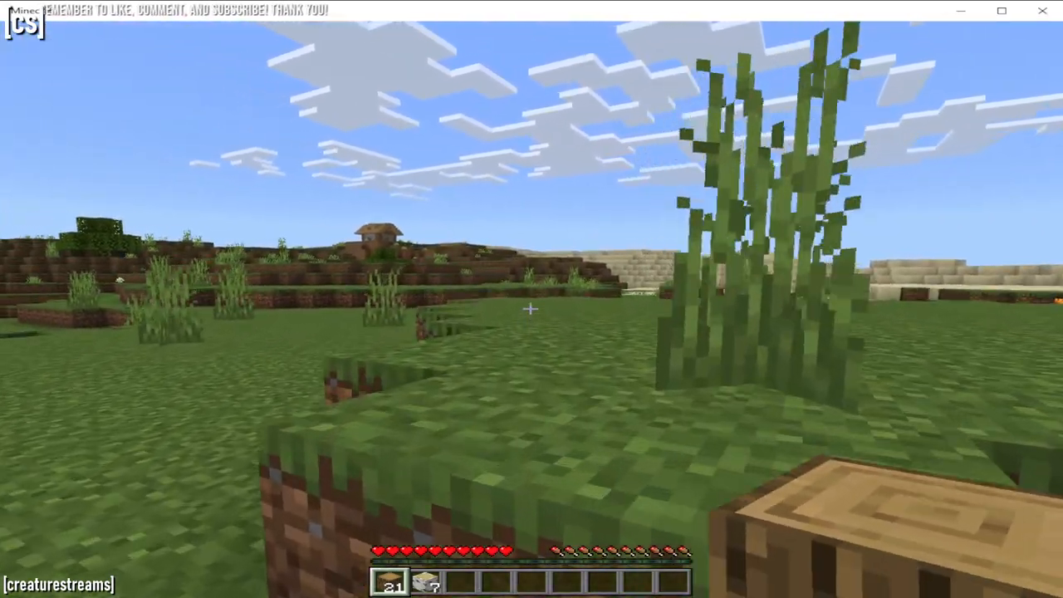
{"action": "key", "text": "e"}
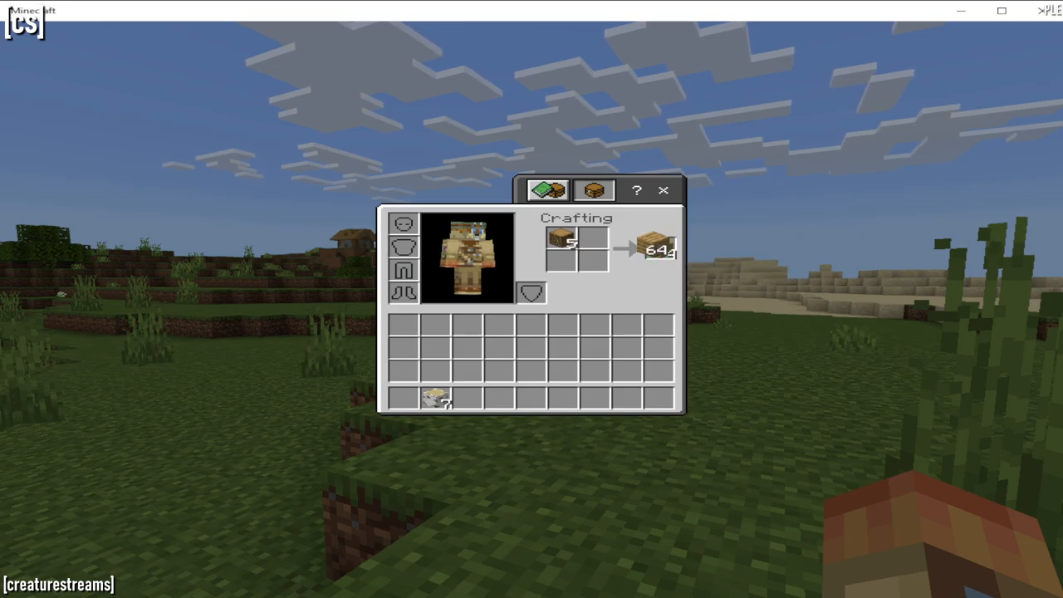
- Craft oak and birch planks, then sticks, from the collected logs
{"action": "left_click", "coordinate": [654, 248]}
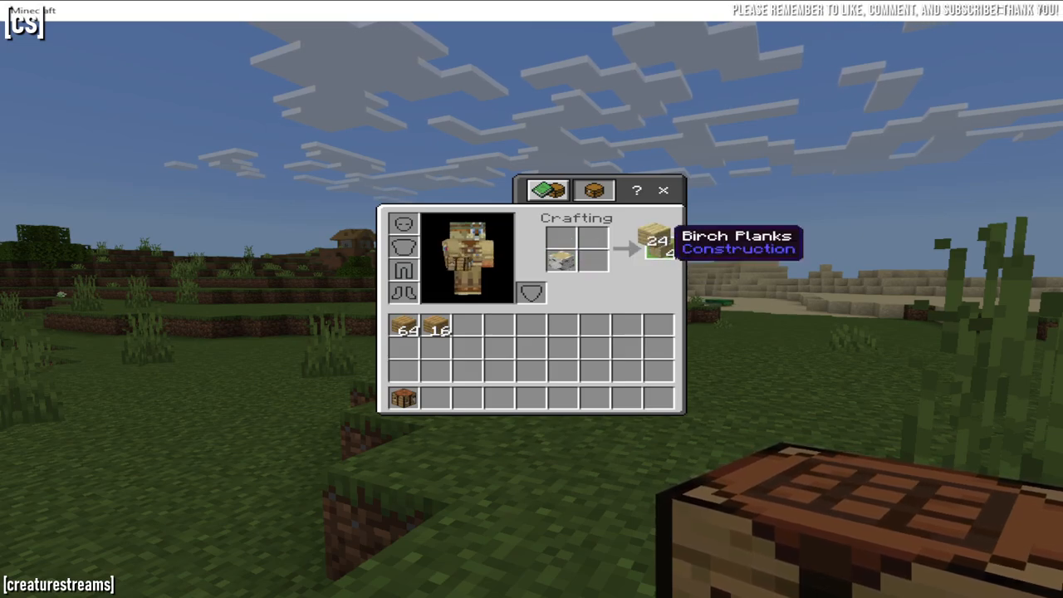
{"action": "left_click", "coordinate": [659, 239]}
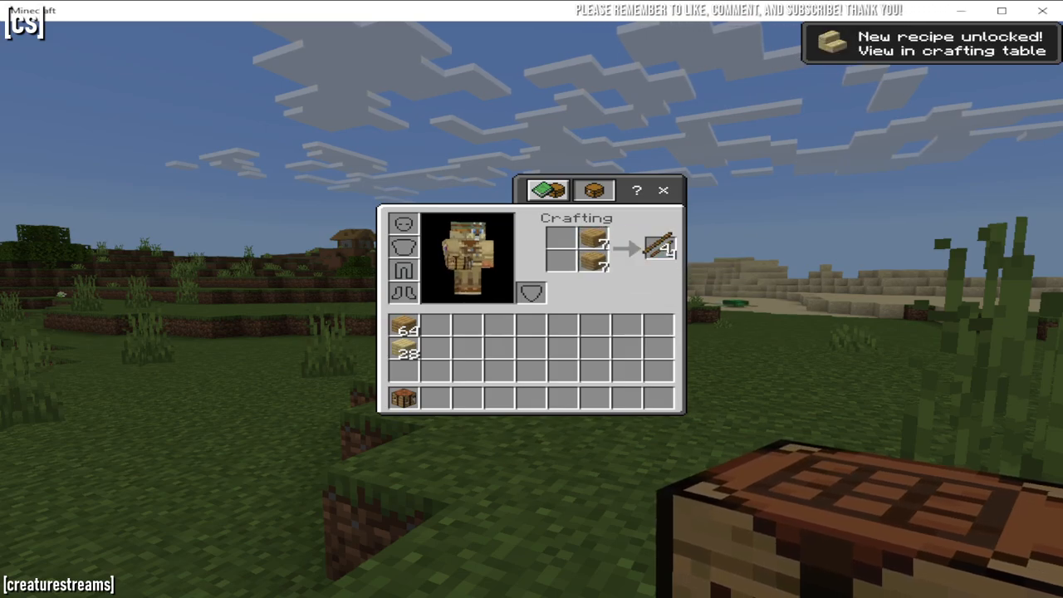
{"action": "left_click", "coordinate": [659, 248]}
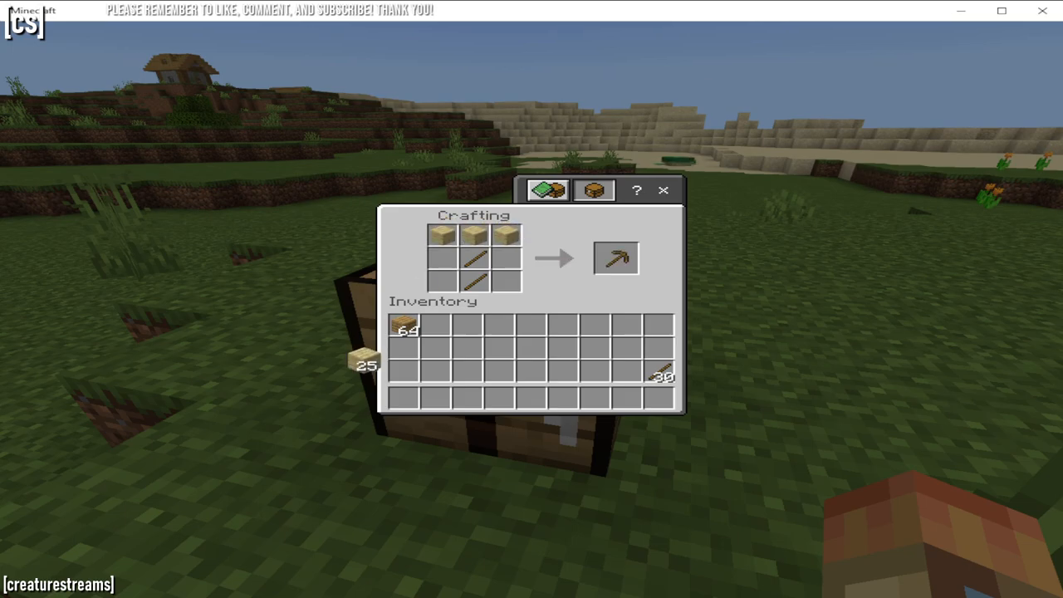
- Take the wooden pickaxe, then craft a wooden shovel and a chest at the table
{"action": "left_click", "coordinate": [615, 258]}
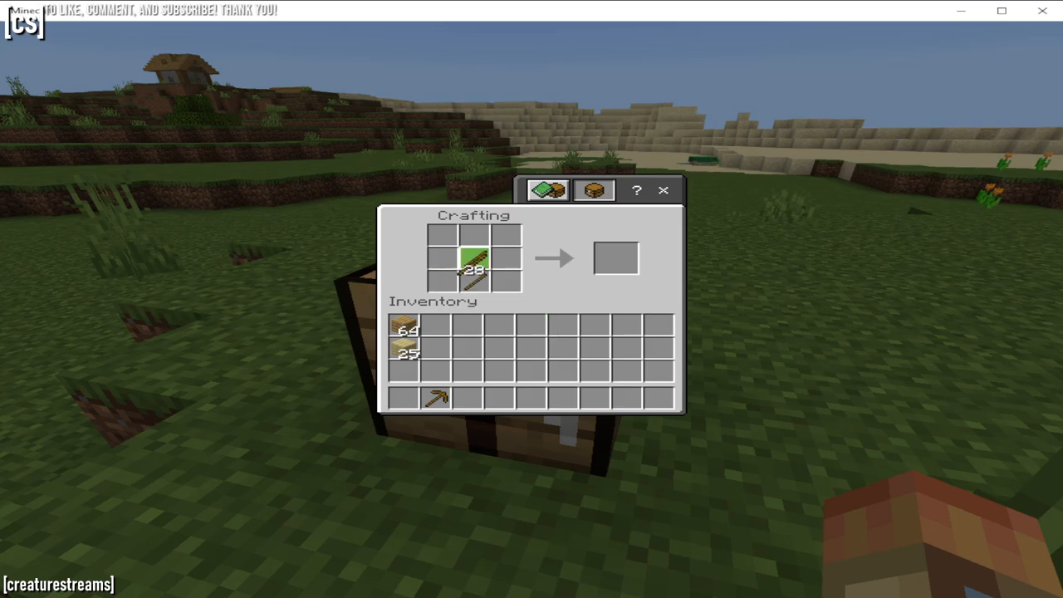
{"action": "left_click", "coordinate": [477, 262]}
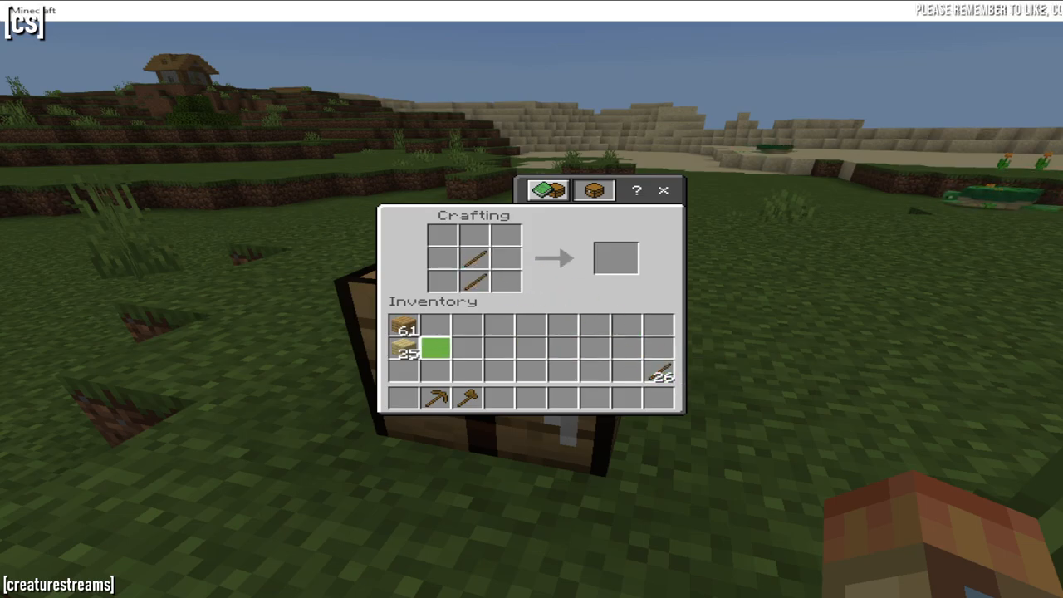
{"action": "left_click", "coordinate": [615, 258]}
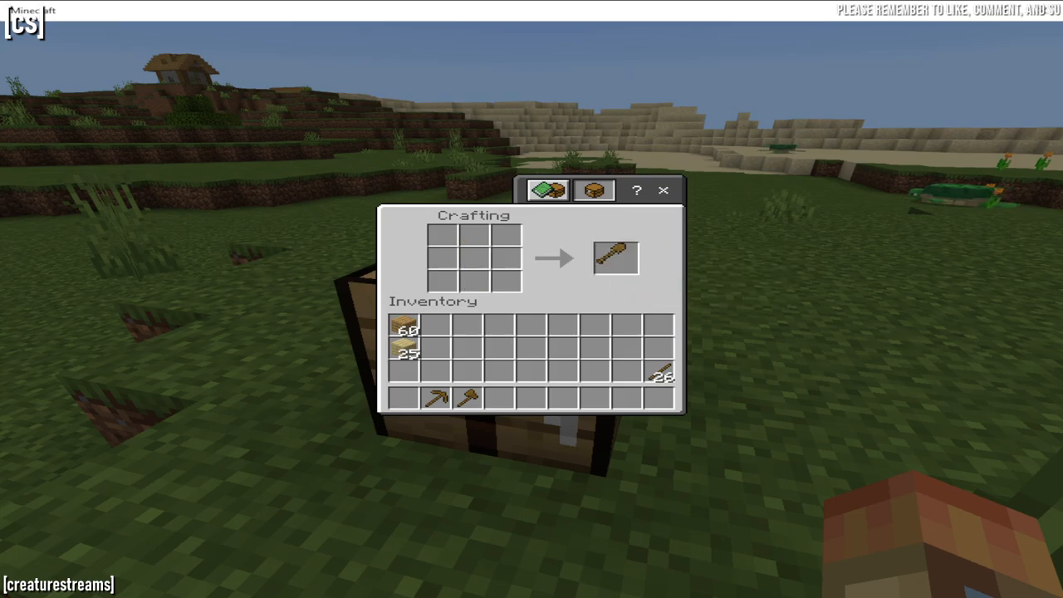
{"action": "left_click", "coordinate": [615, 258]}
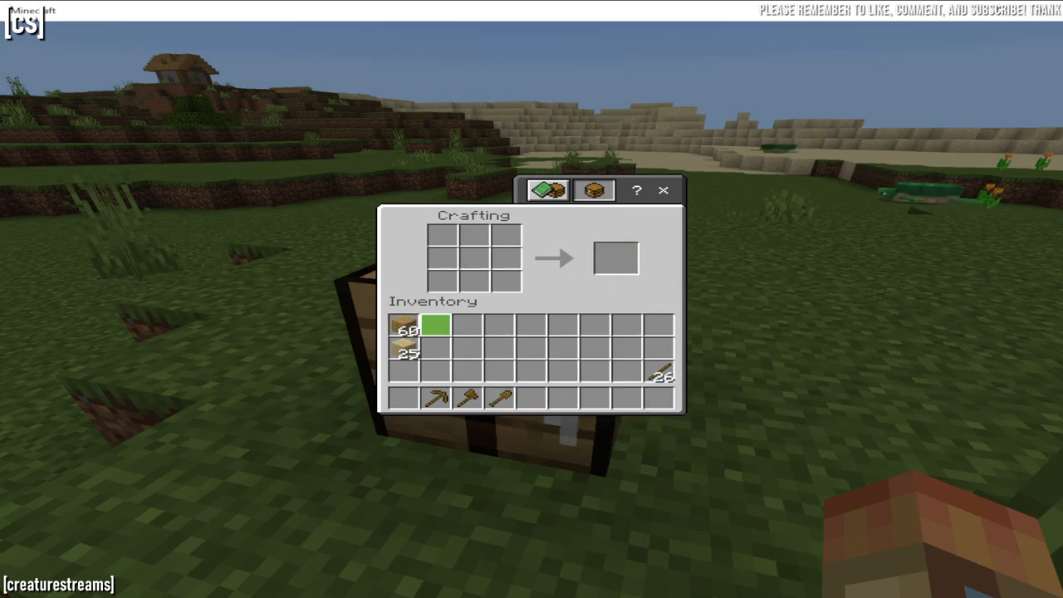
{"action": "mouse_move", "coordinate": [436, 324]}
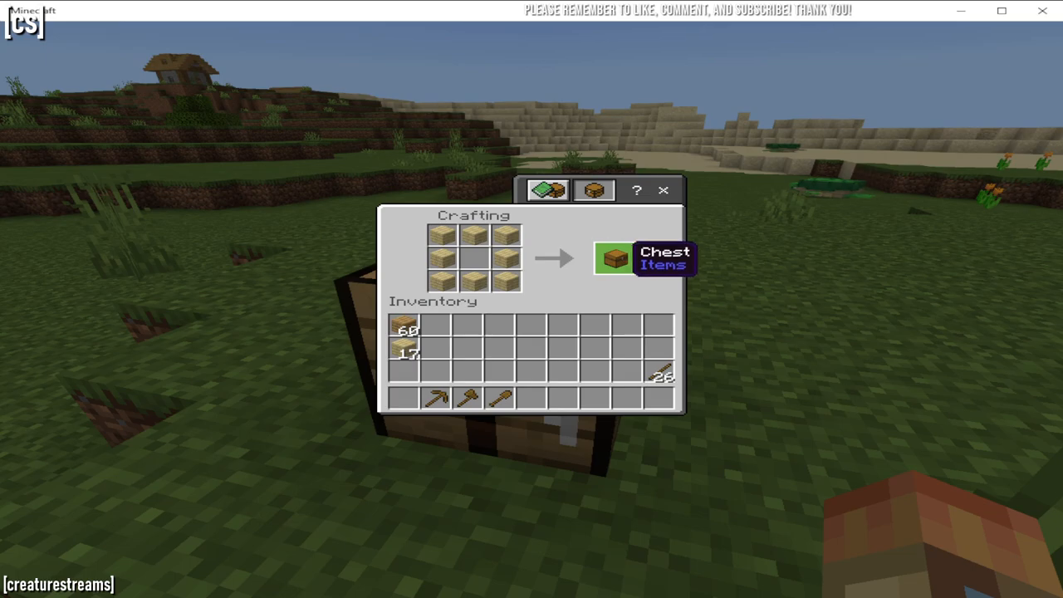
{"action": "left_click", "coordinate": [612, 257]}
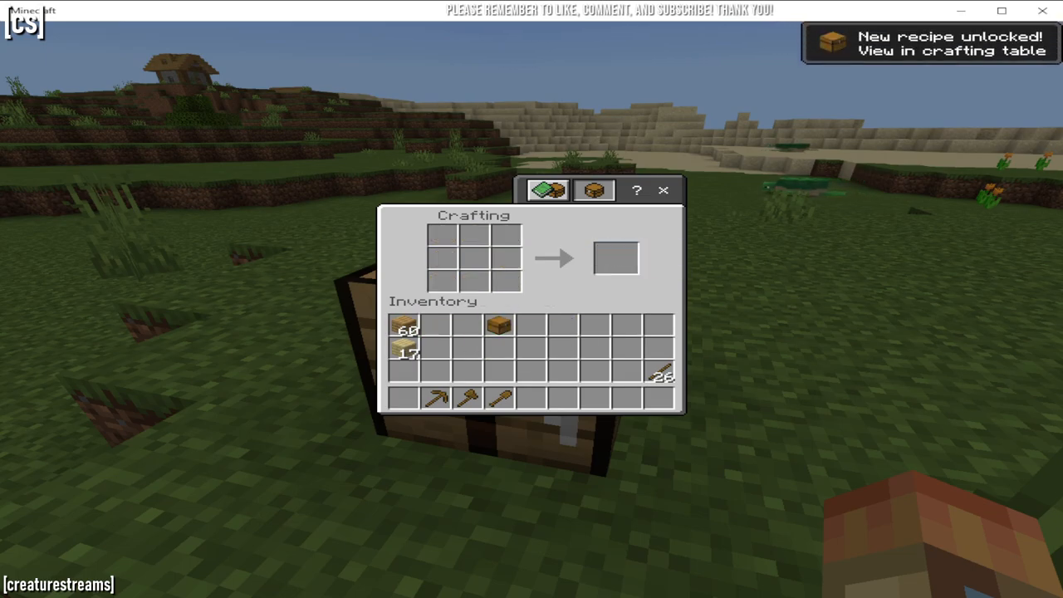
{"action": "mouse_move", "coordinate": [405, 353]}
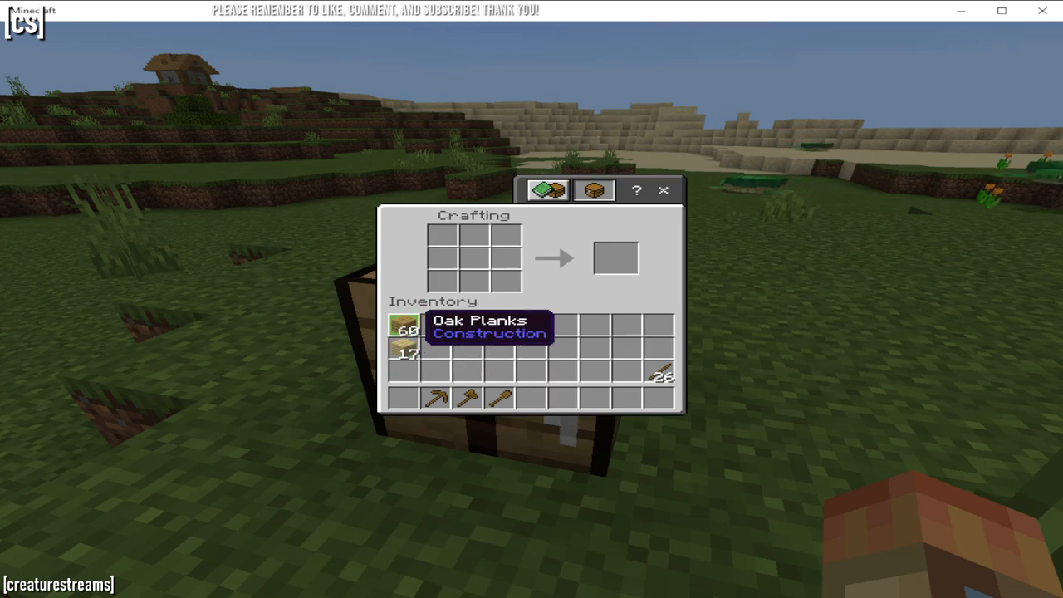
{"action": "left_click", "coordinate": [663, 190]}
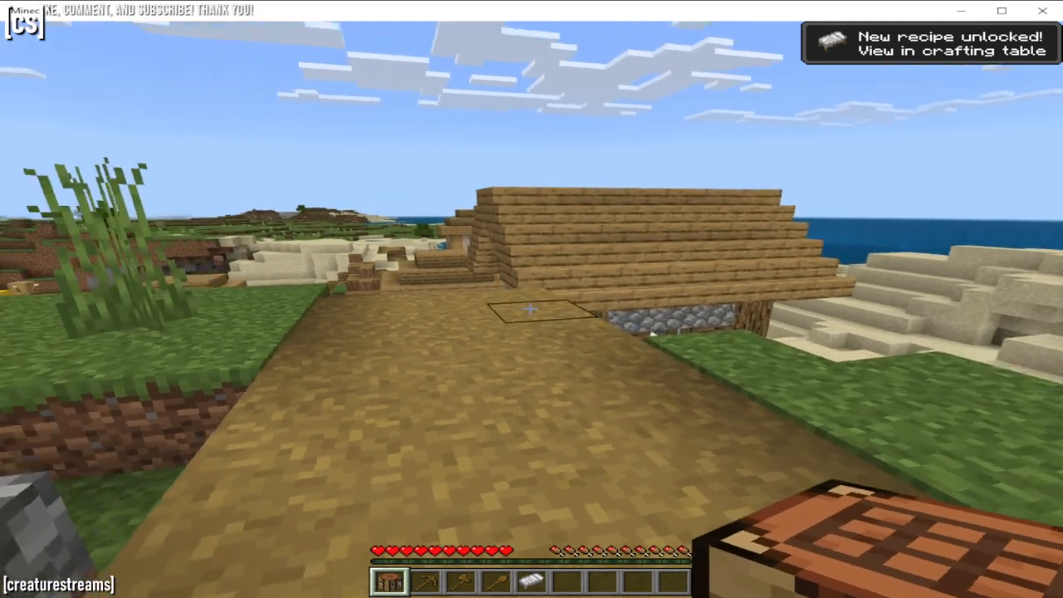
- Walk across the village to the fenced sheep pen and farmland
{"action": "key", "text": "e"}
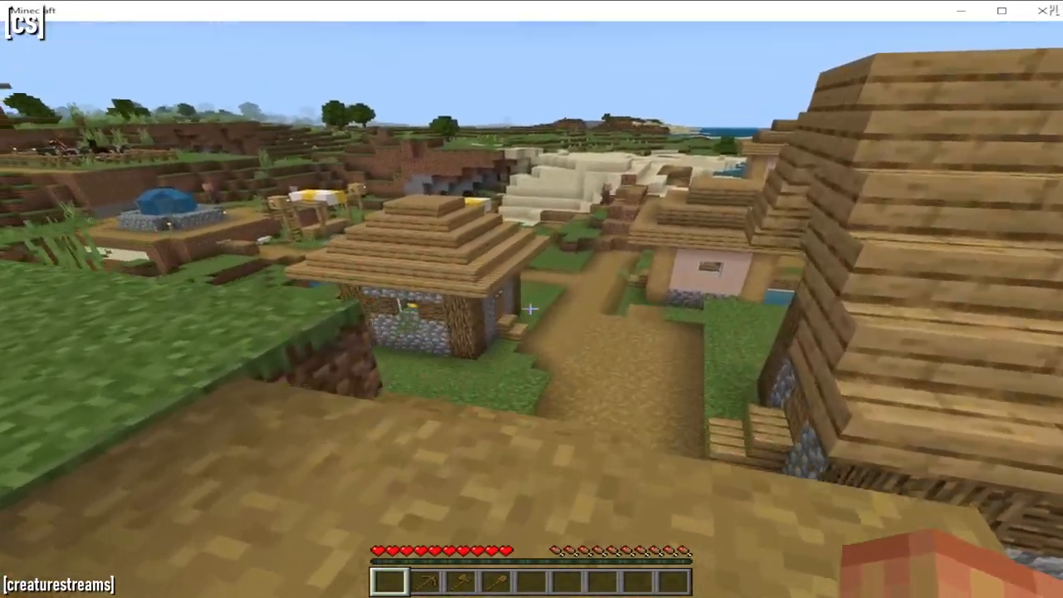
{"action": "mouse_move", "coordinate": [531, 299]}
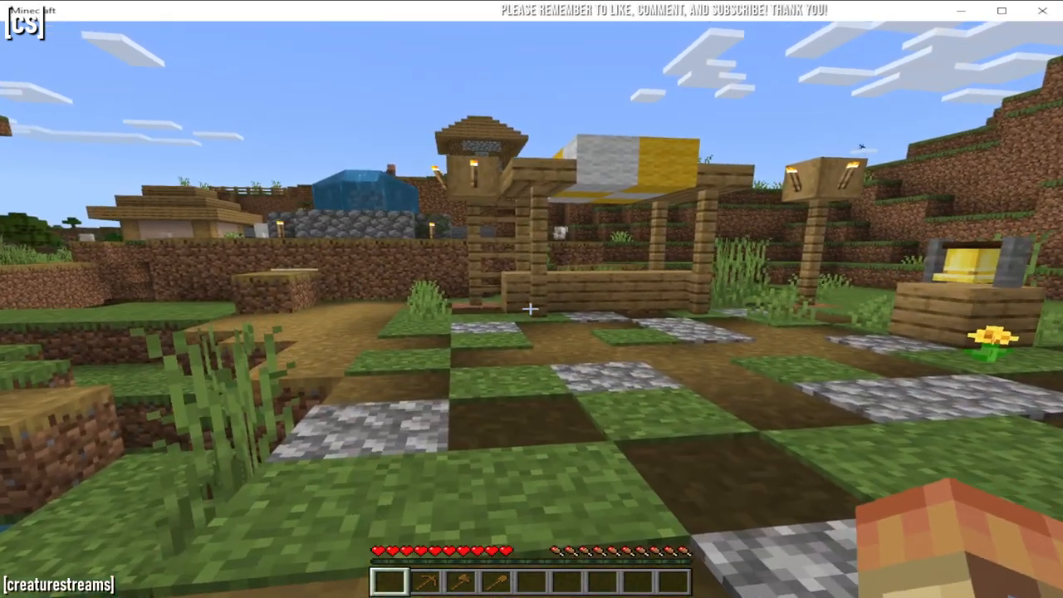
{"action": "mouse_move", "coordinate": [531, 309]}
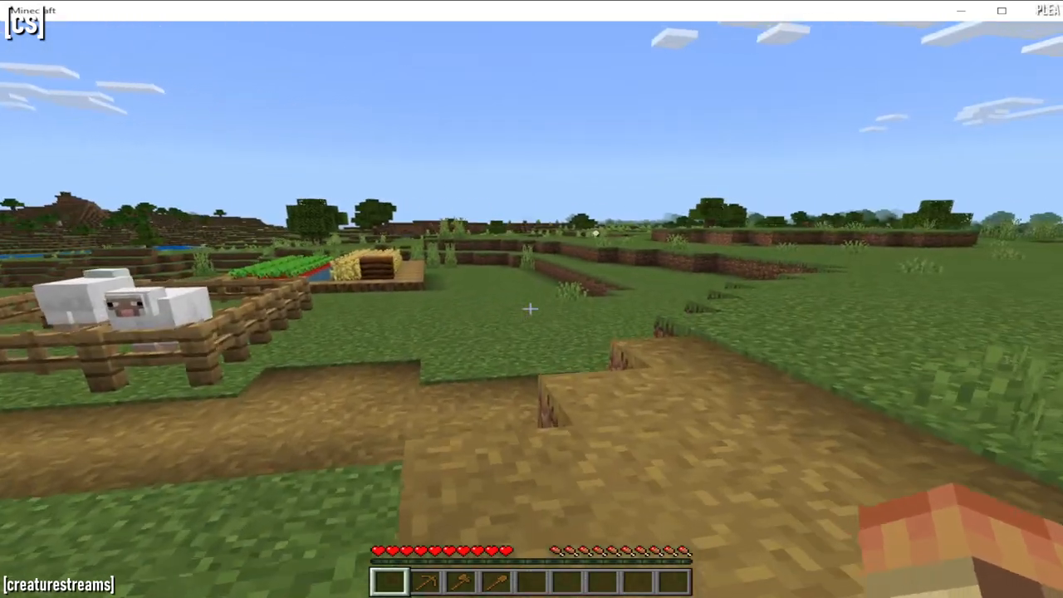
{"action": "mouse_move", "coordinate": [532, 299]}
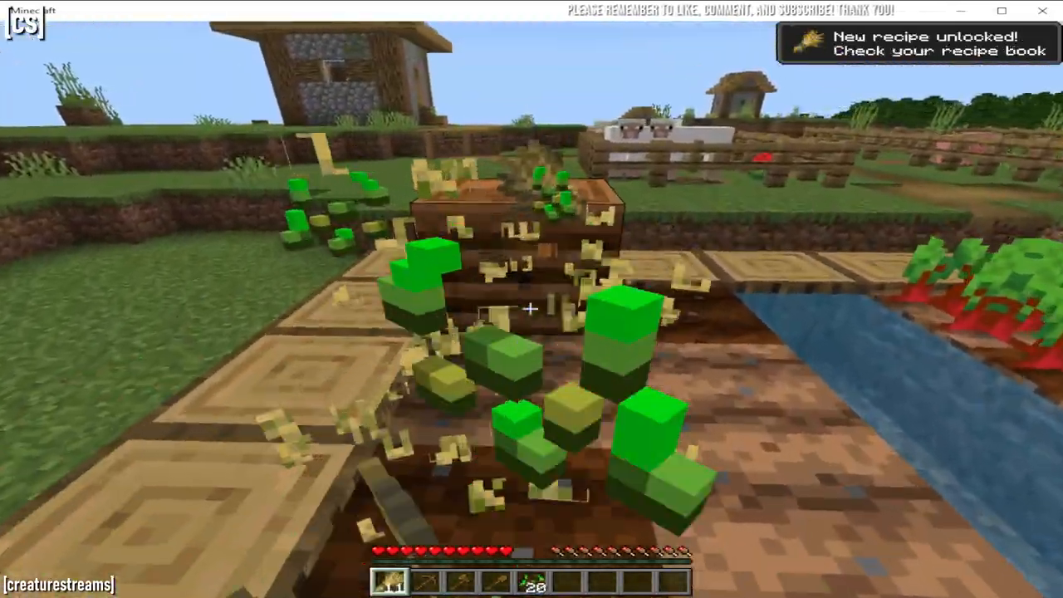
- Store the harvested wheat, then the beetroot and seeds, in the inventory
{"action": "key", "text": "e"}
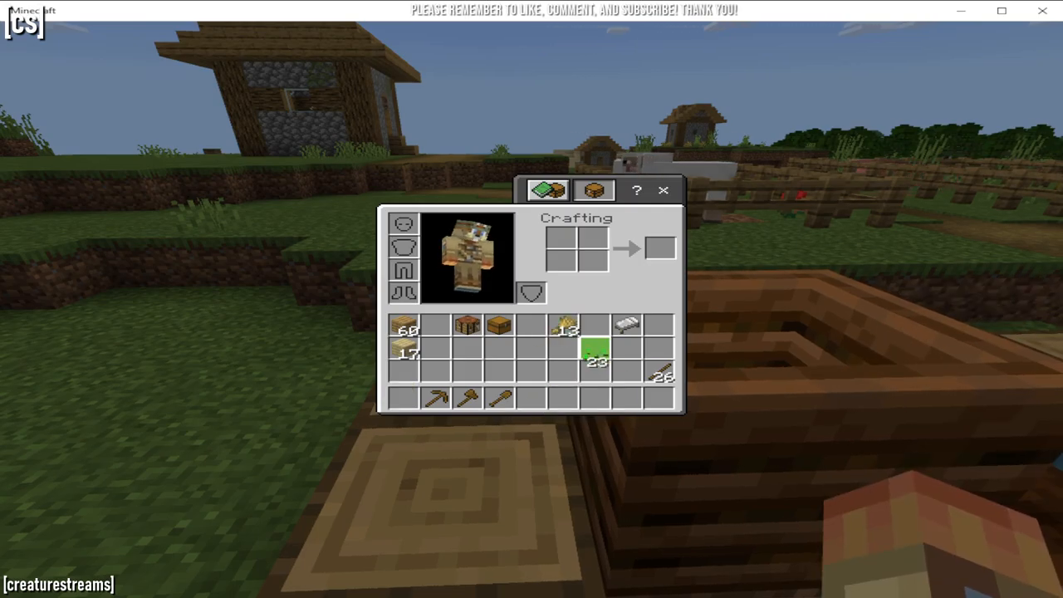
{"action": "key", "text": "Escape"}
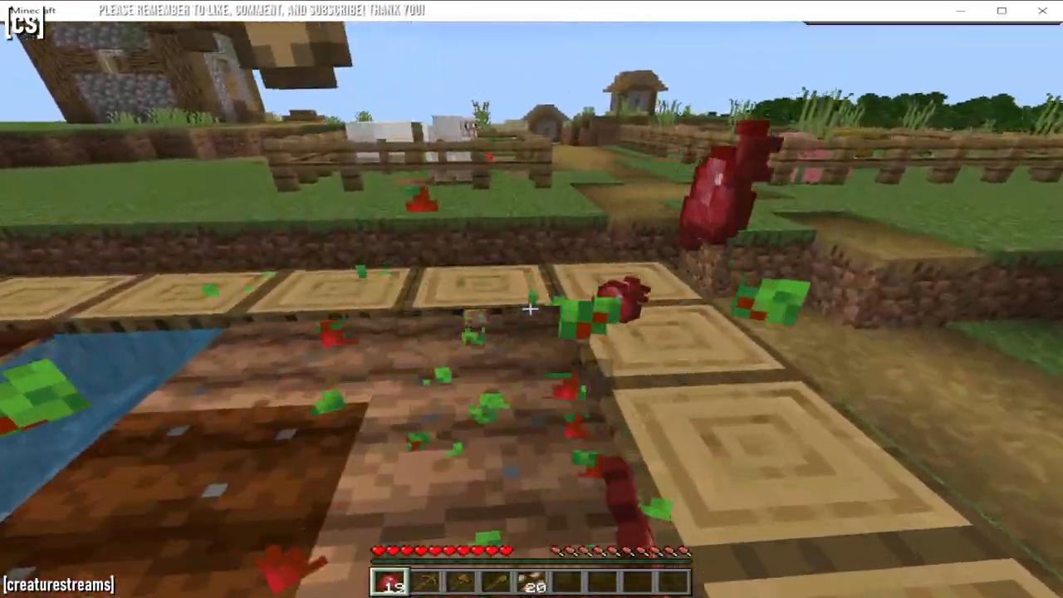
{"action": "key", "text": "e"}
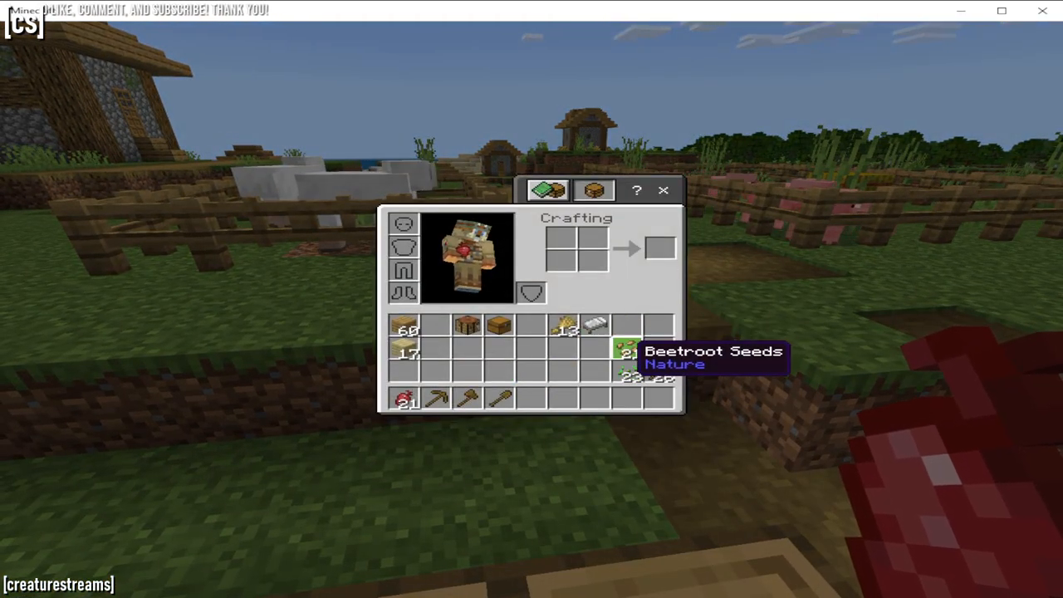
{"action": "key", "text": "Escape"}
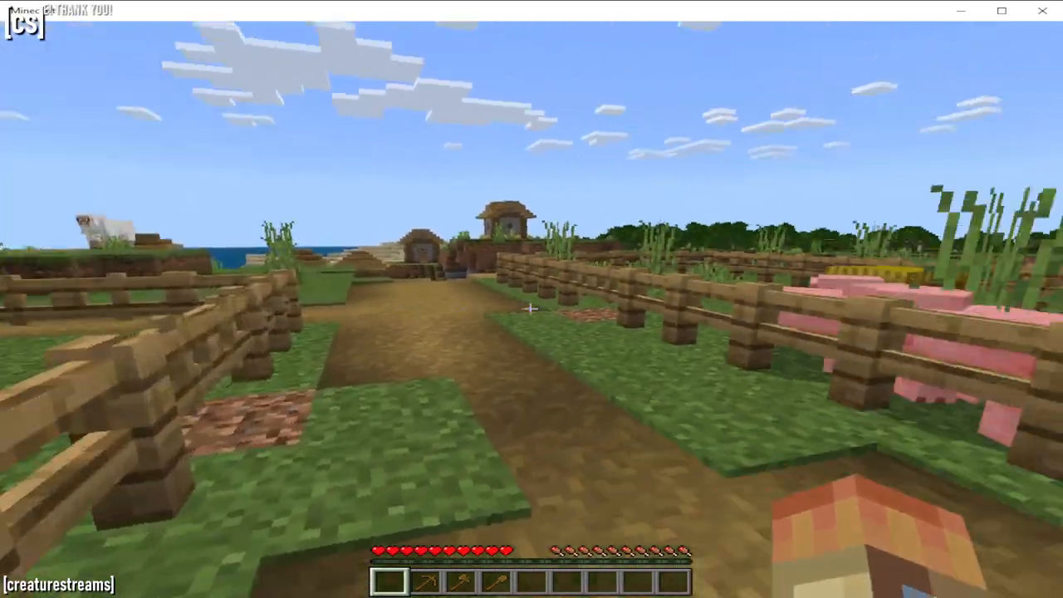
{"action": "mouse_move", "coordinate": [581, 308]}
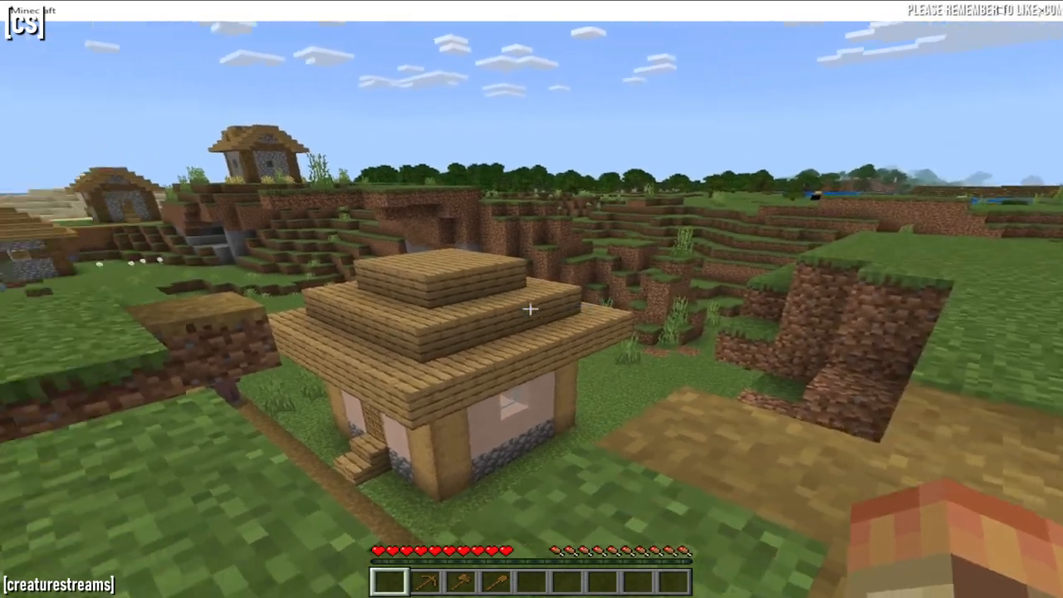
{"action": "mouse_move", "coordinate": [532, 299]}
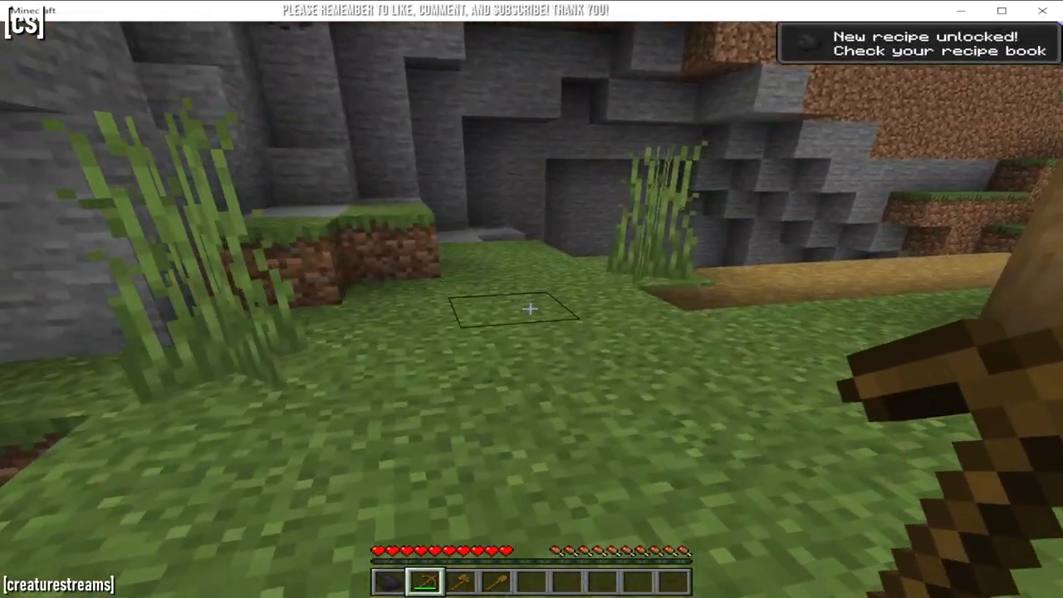
- Mine twelve cobblestone with the wooden pickaxe and move it into the inventory
{"action": "key", "text": "e"}
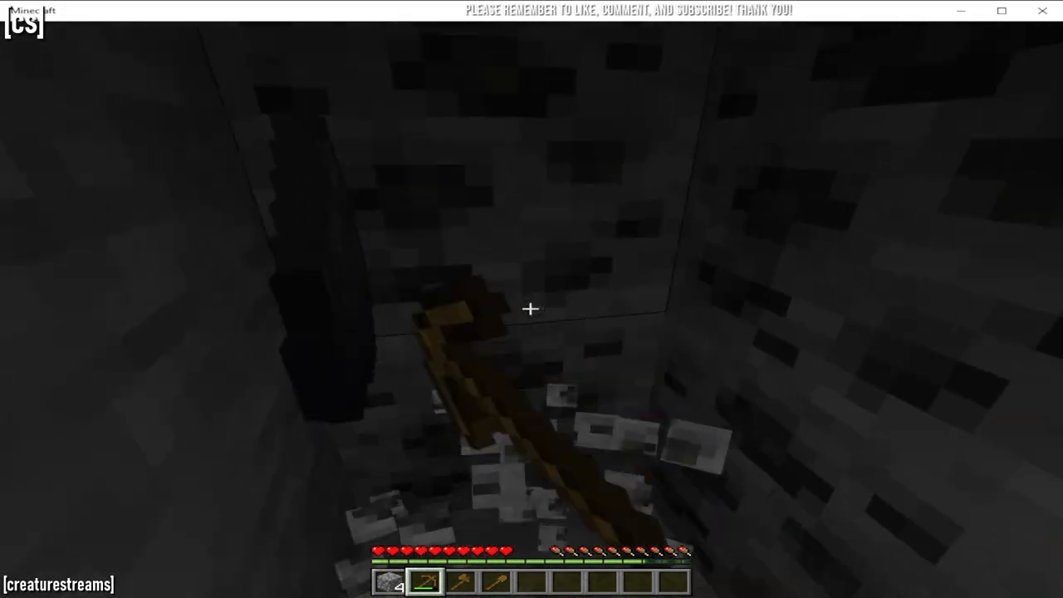
{"action": "mouse_move", "coordinate": [532, 309]}
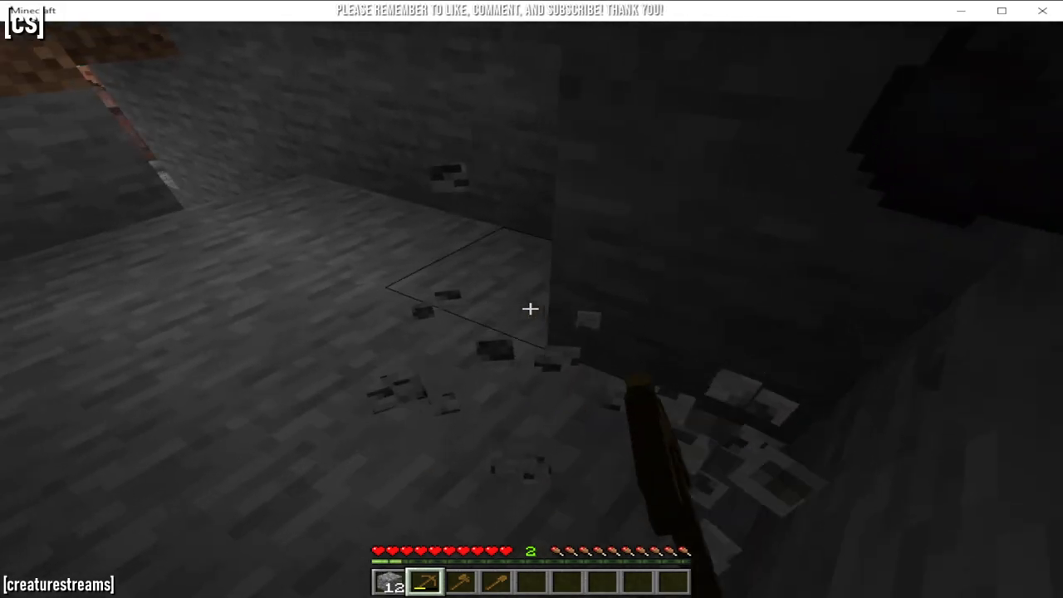
{"action": "key", "text": "e"}
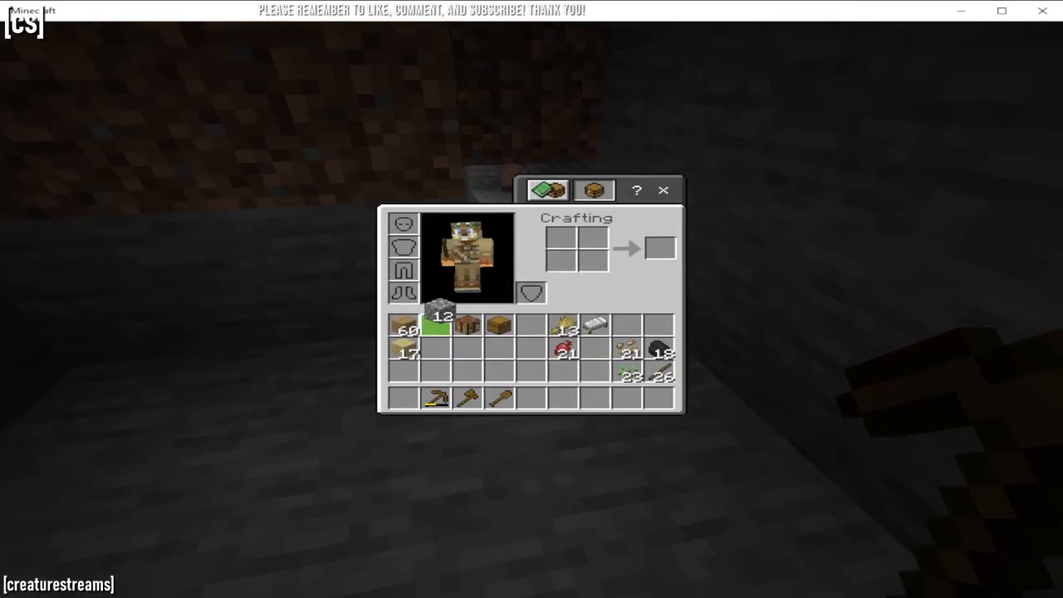
{"action": "key", "text": "Escape"}
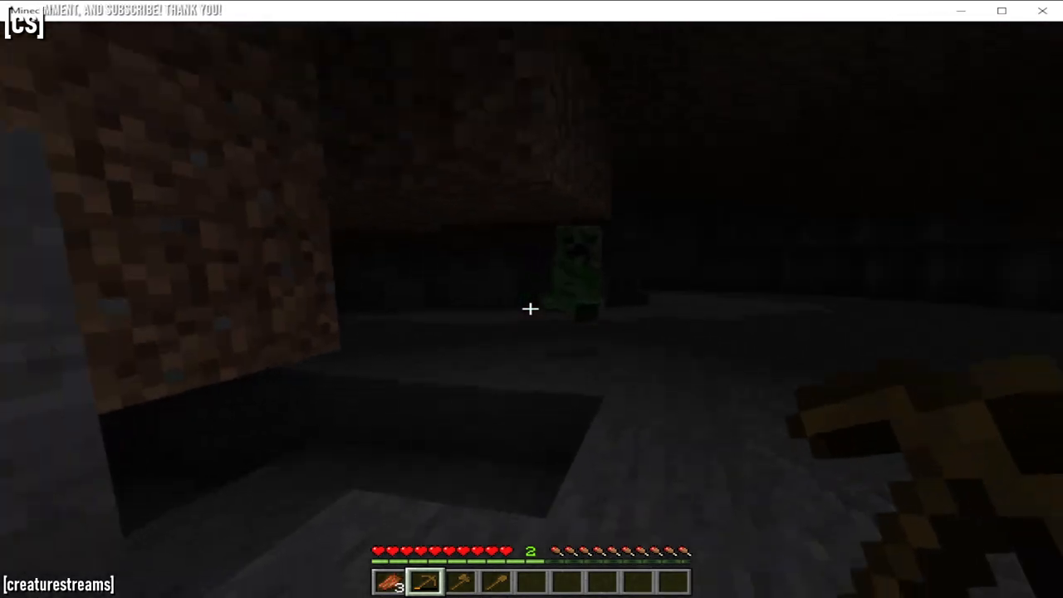
- Switch to the wooden axe in slot 3 while facing the creeper
{"action": "key", "text": "3"}
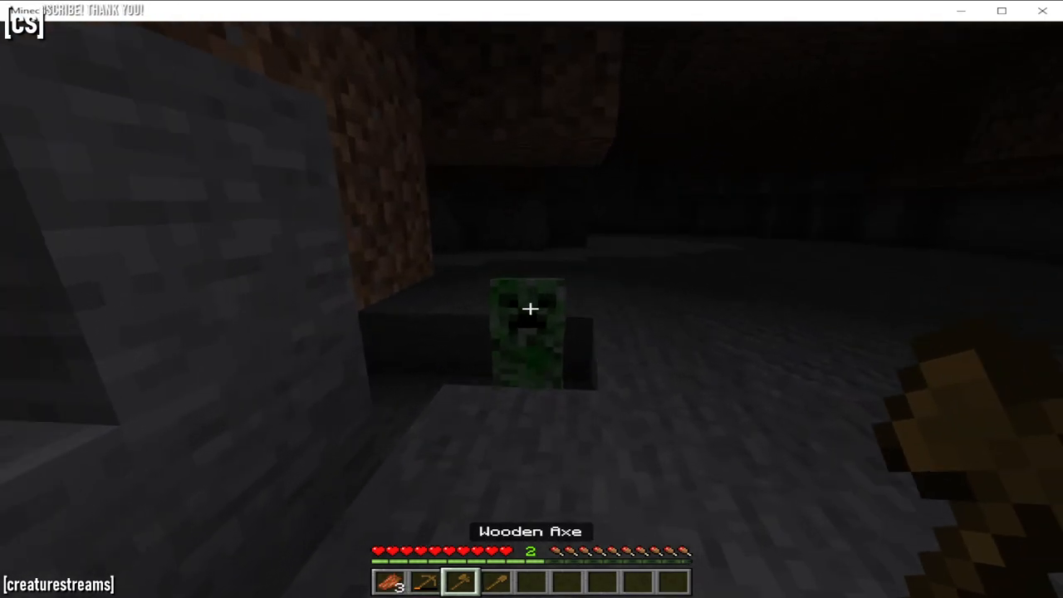